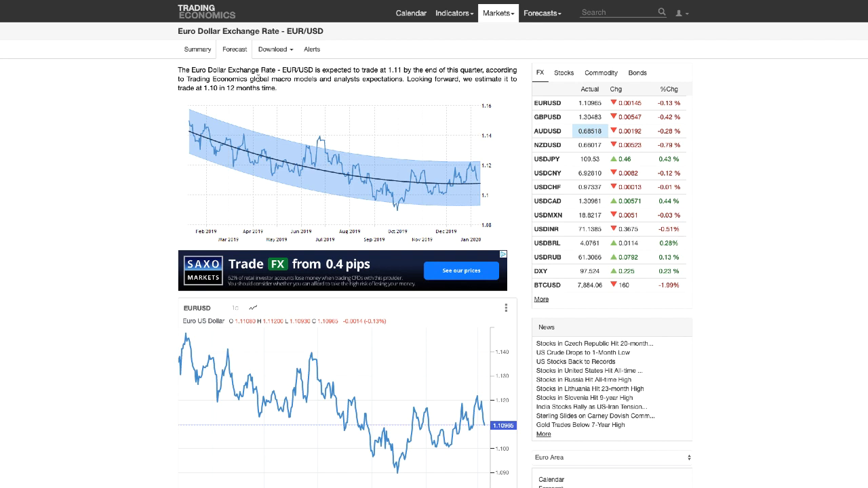
Go to Markets > Currencies from the EUR/USD forecast page.
left_click(541, 13)
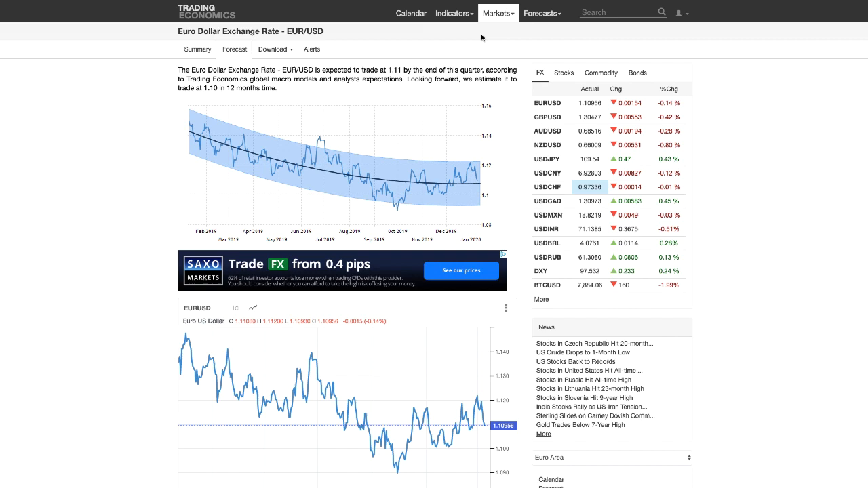
left_click(498, 13)
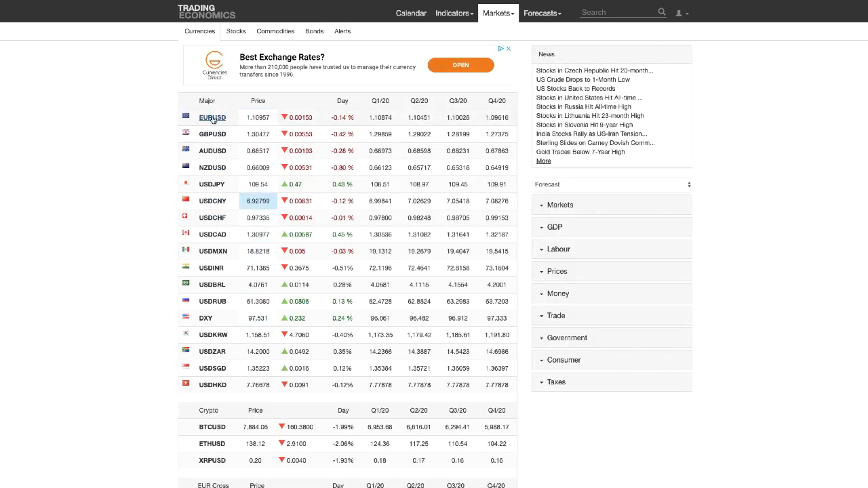
Open EURUSD from the currencies table to see its 1.11 and 1.10 forecasts.
left_click(212, 118)
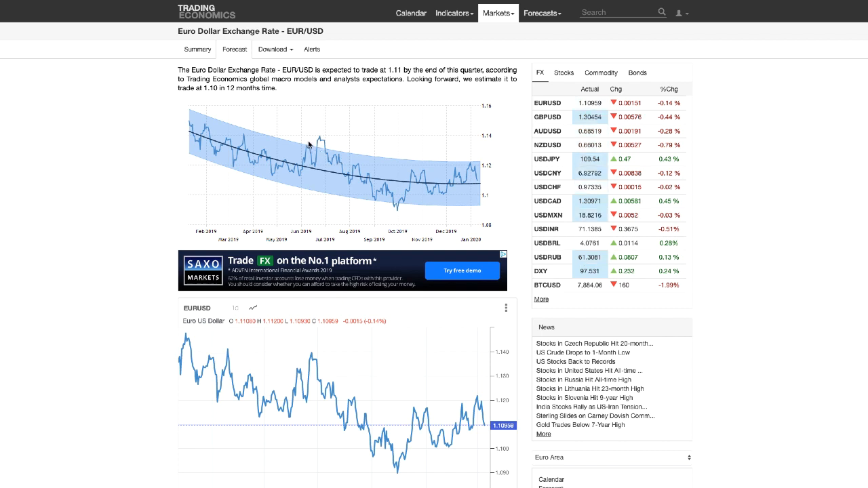
mouse_move(318, 148)
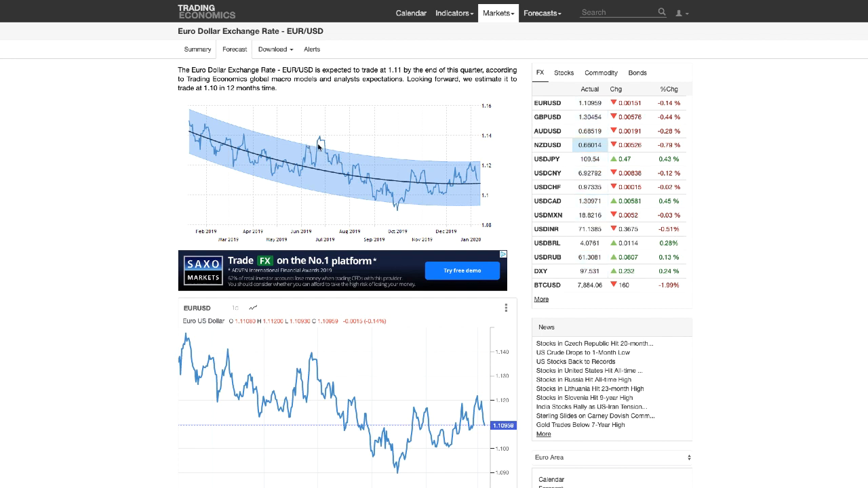
mouse_move(332, 166)
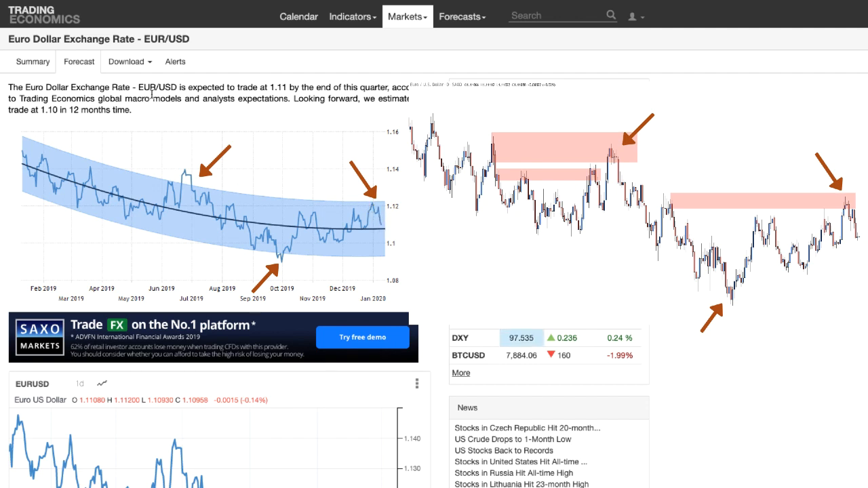
mouse_move(275, 171)
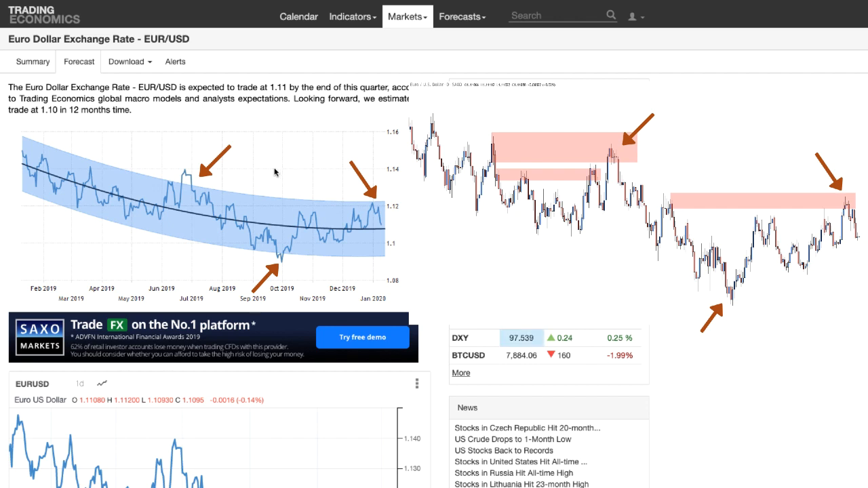
mouse_move(372, 207)
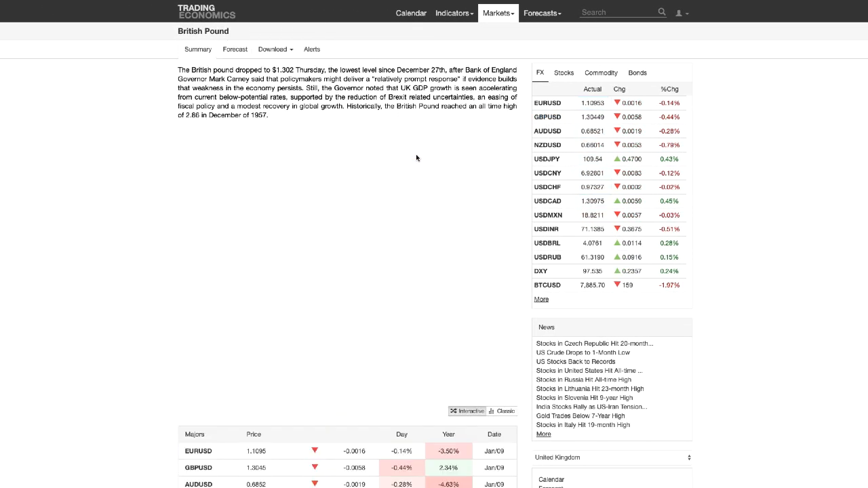
Select GBPUSD in the FX sidebar to view its 1.30 and 1.27 forecasts.
left_click(234, 48)
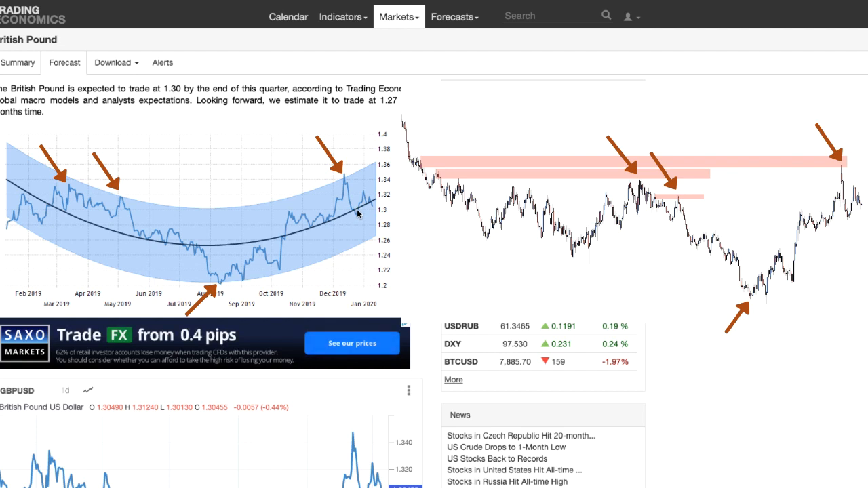
mouse_move(44, 226)
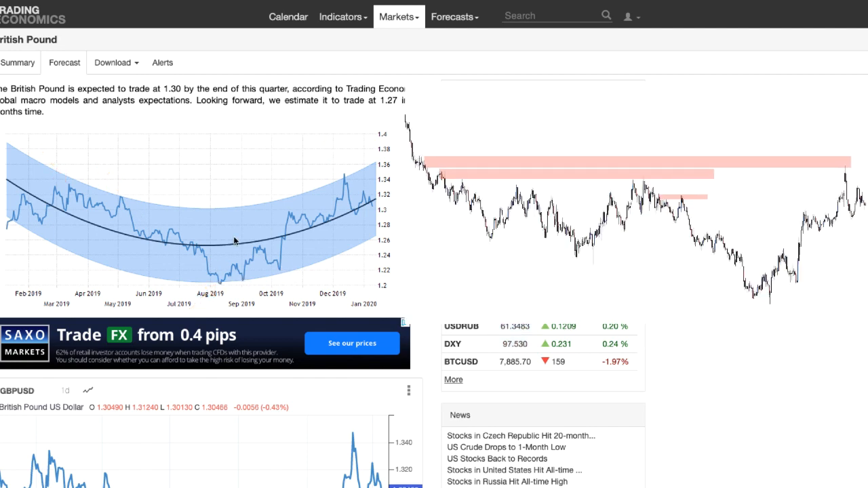
Show the AUDUSD Forecast tab with the 0.69 and 0.68 estimates.
left_click(465, 164)
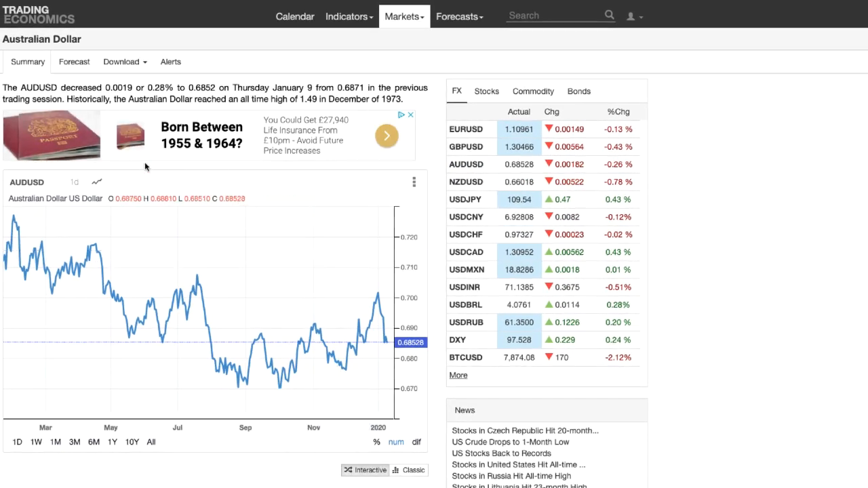
left_click(74, 62)
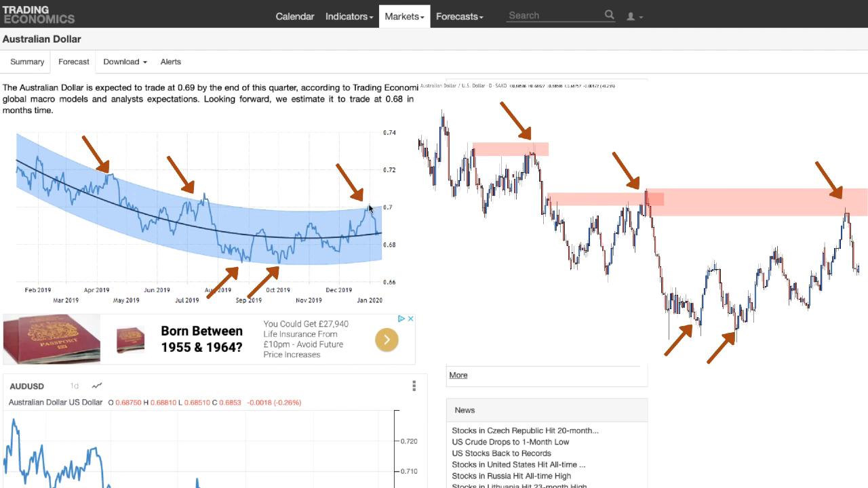
mouse_move(168, 212)
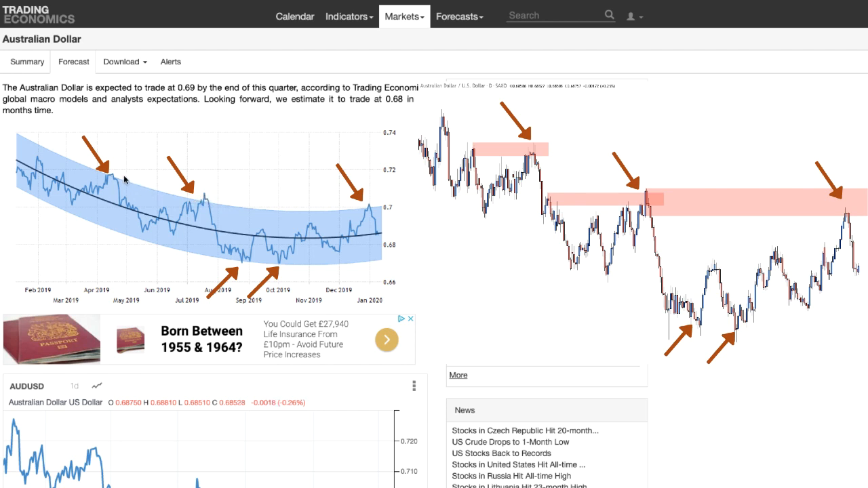
mouse_move(180, 209)
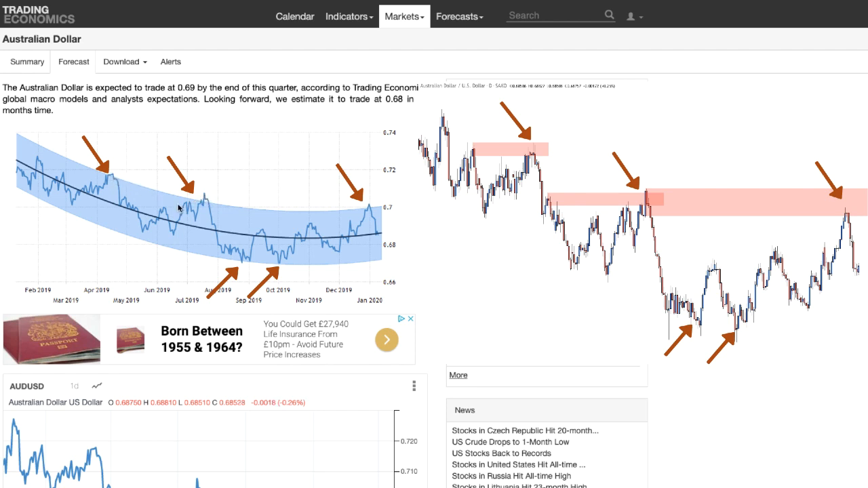
mouse_move(375, 215)
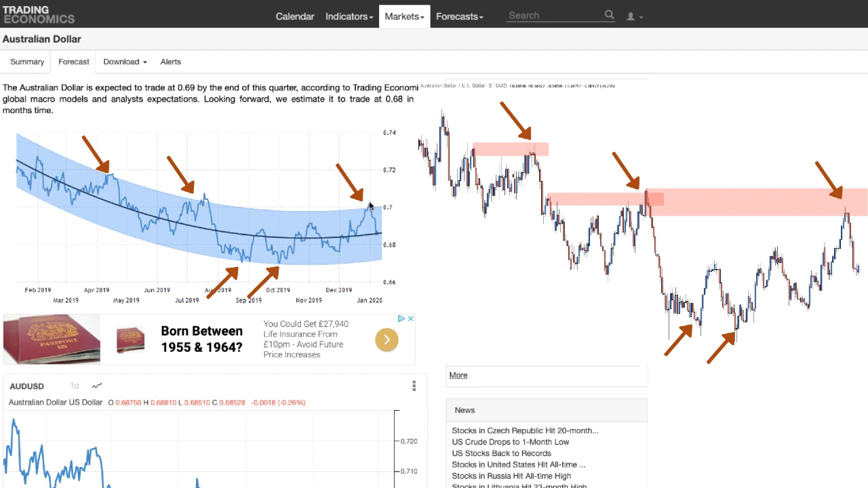
mouse_move(371, 213)
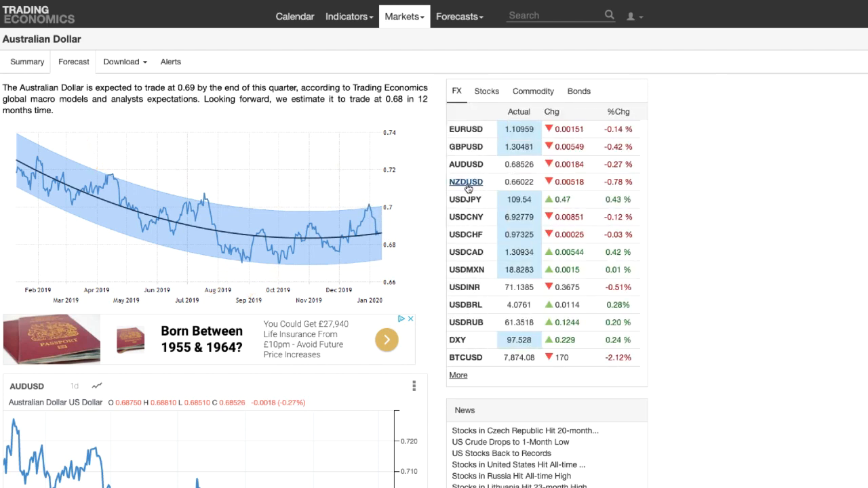
Show the NZDUSD Forecast tab with the 0.66 and 0.65 estimates.
left_click(466, 181)
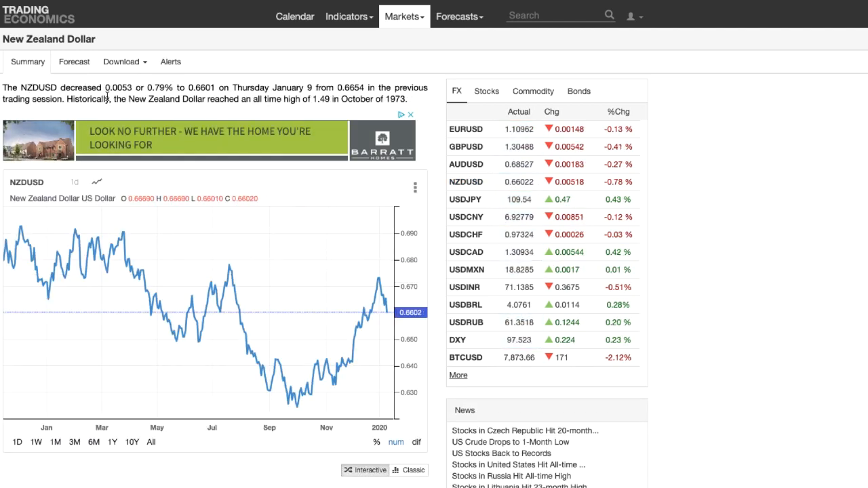
left_click(73, 61)
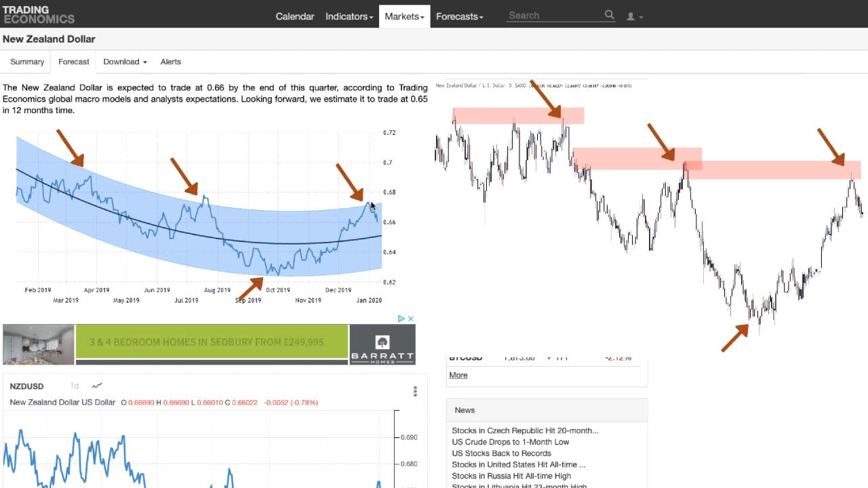
mouse_move(205, 200)
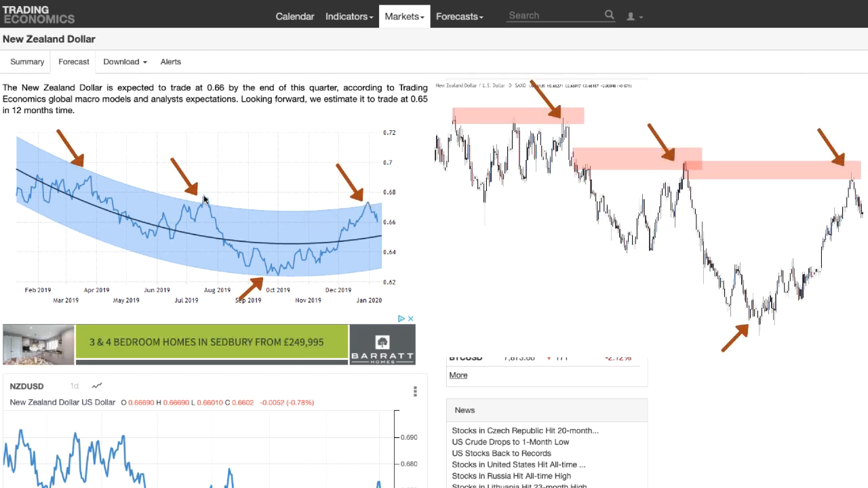
mouse_move(374, 212)
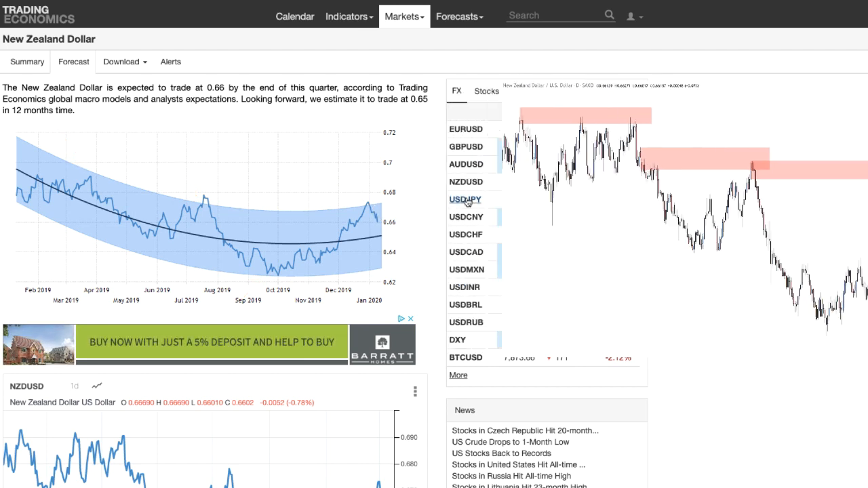
Show the USDJPY Forecast tab with the 108.51 and 109.91 estimates.
left_click(465, 199)
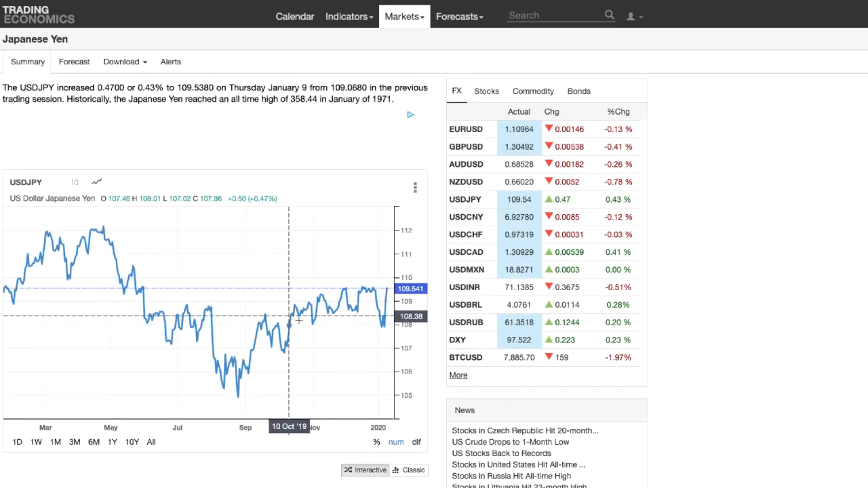
left_click(74, 61)
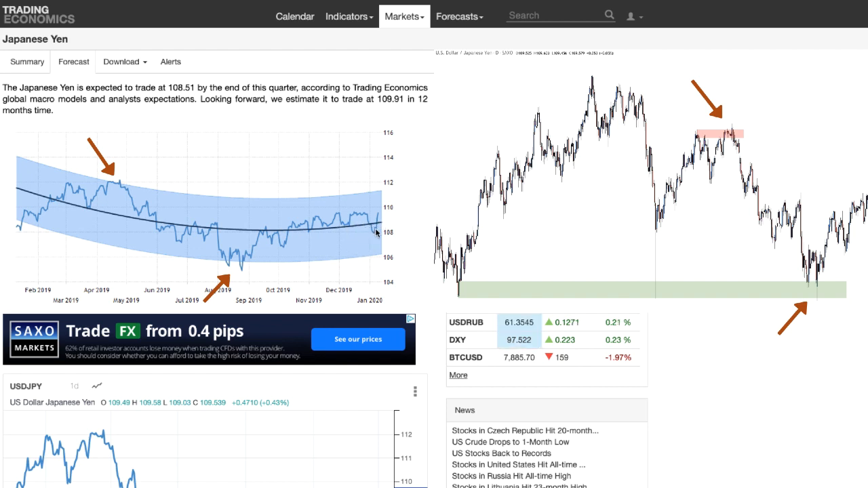
mouse_move(379, 257)
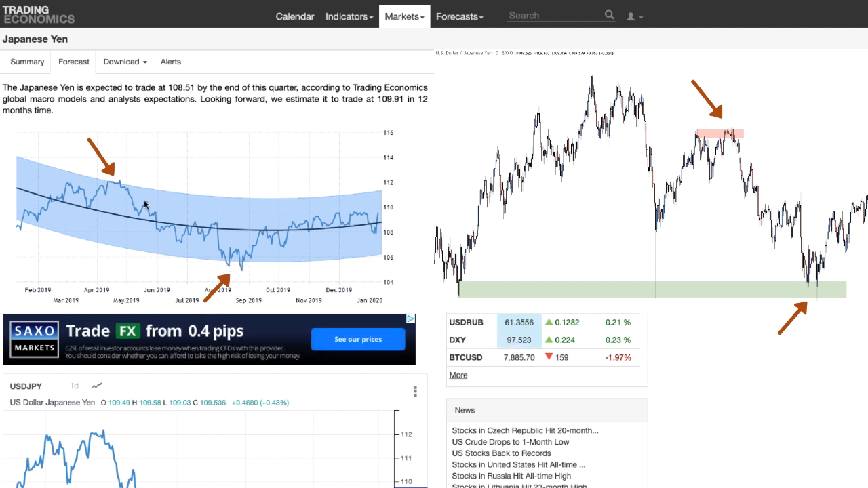
mouse_move(227, 206)
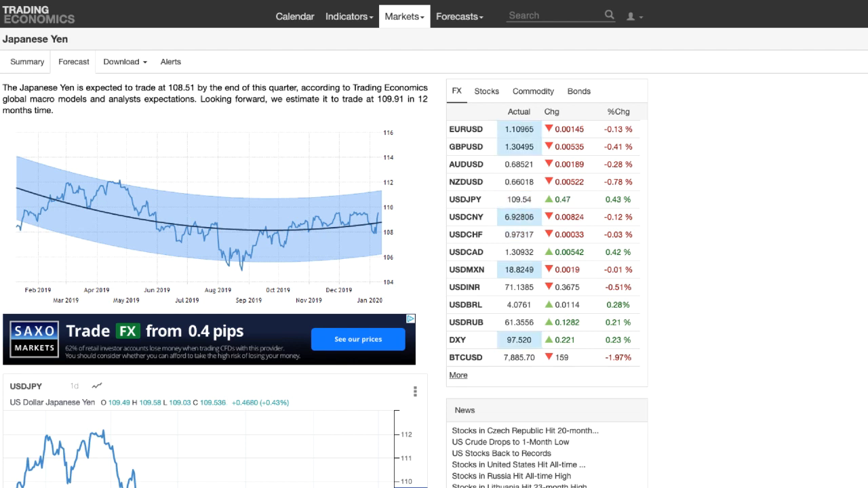
mouse_move(734, 74)
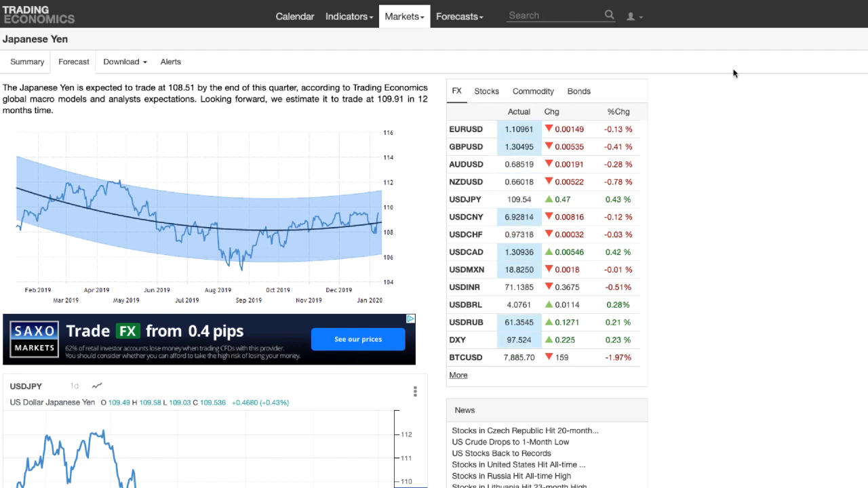